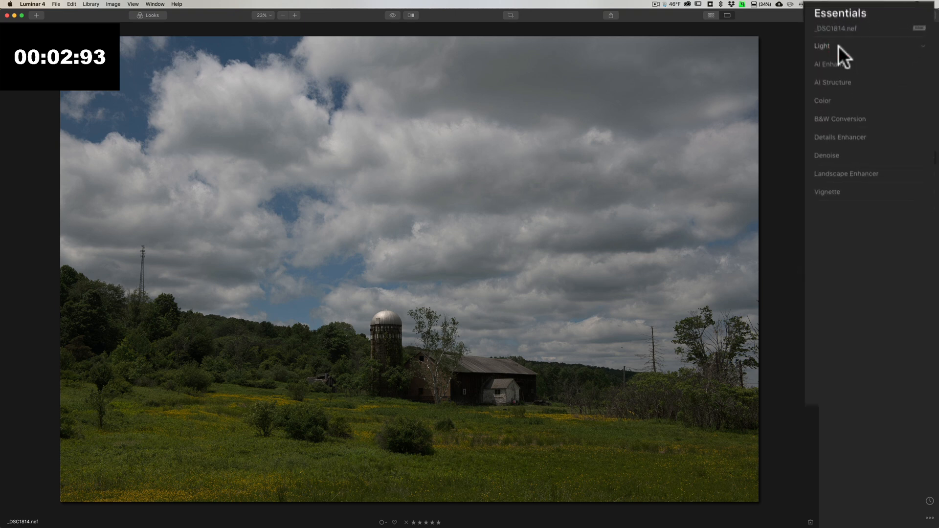
# Step: In the Light panel set Shadows to 66 and Highlights to -20, revealing Advanced Settings
pyautogui.click(822, 45)
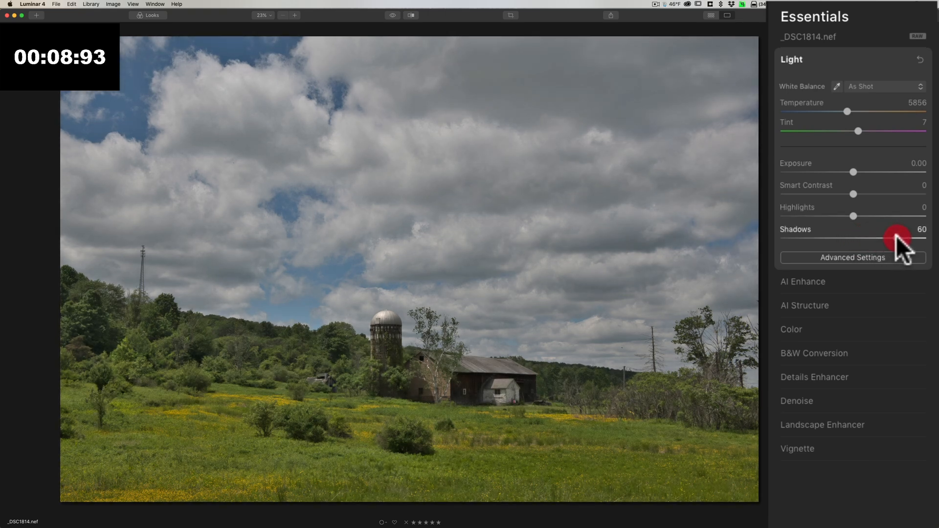
pyautogui.moveTo(892, 239); pyautogui.dragTo(901, 238)
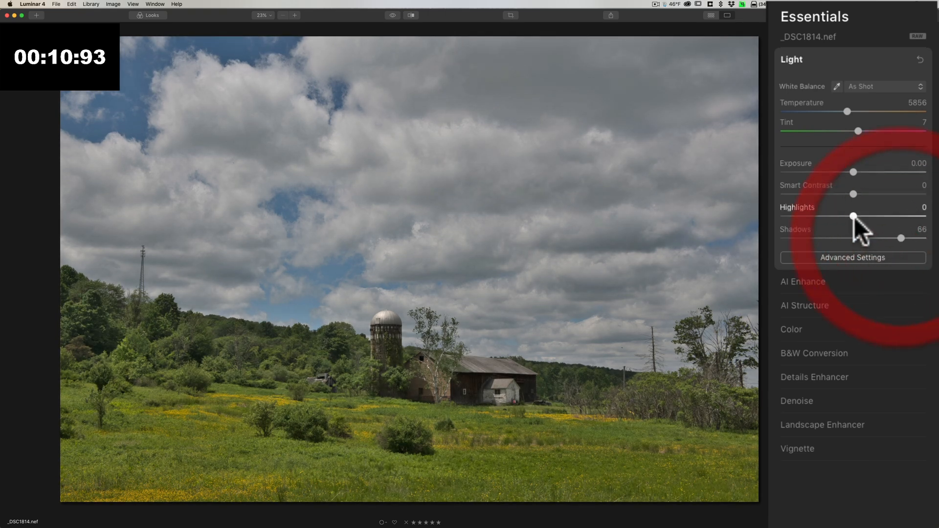
pyautogui.moveTo(853, 216); pyautogui.dragTo(838, 216)
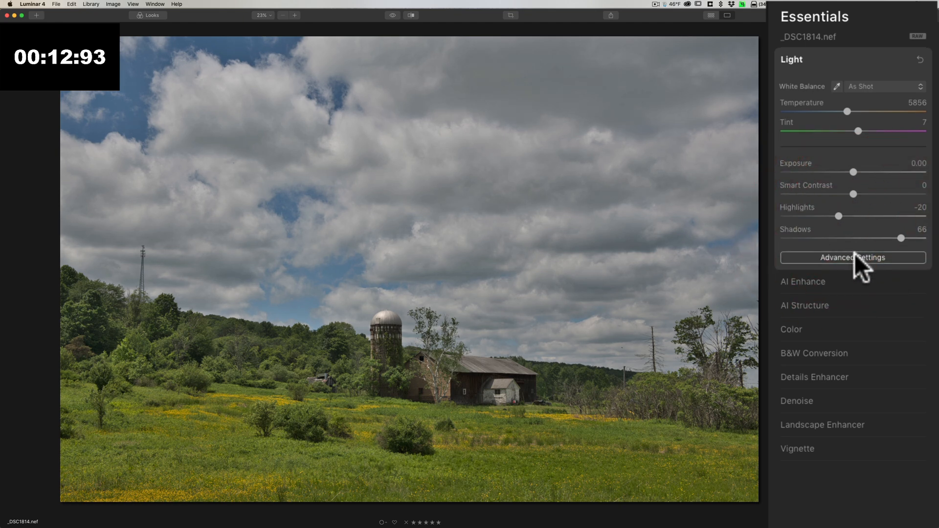
pyautogui.click(853, 258)
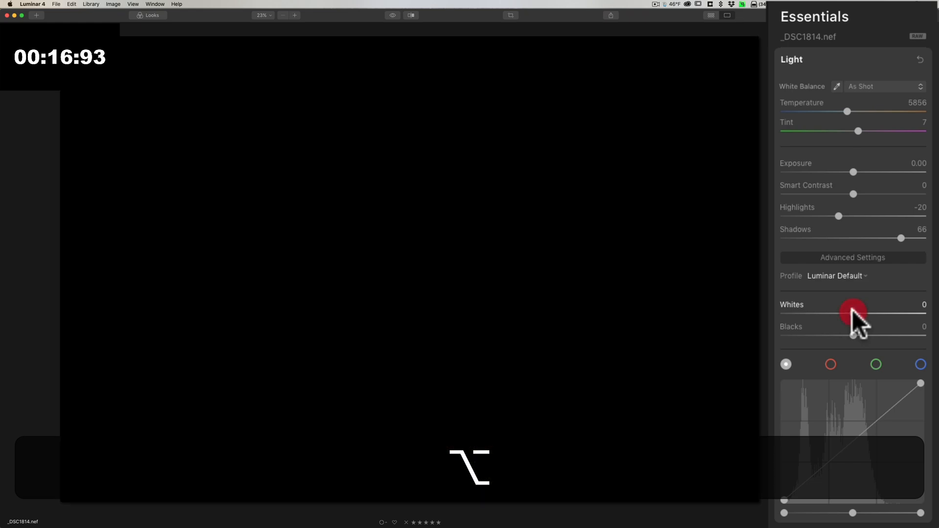
# Step: Raise Whites toward clipping, back off, and settle the white point at 65
pyautogui.moveTo(853, 314); pyautogui.dragTo(881, 314)
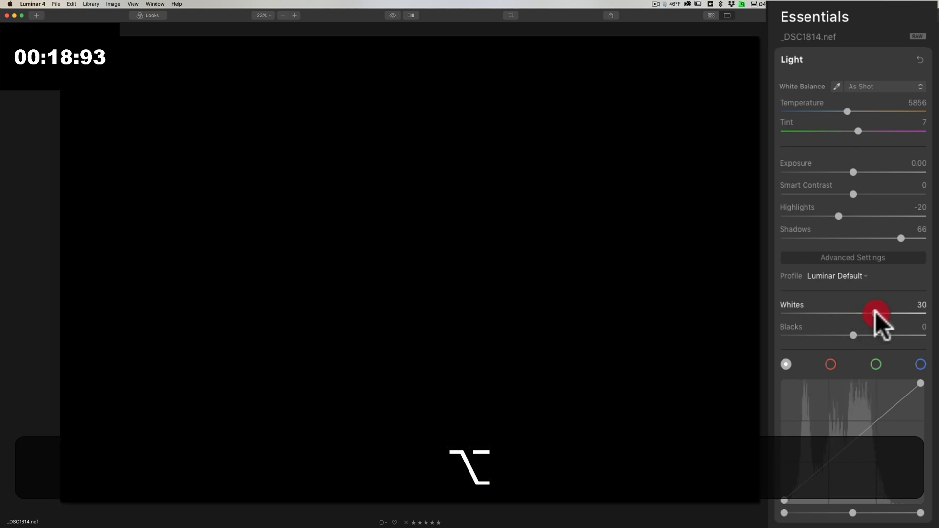
pyautogui.moveTo(878, 314); pyautogui.dragTo(907, 314)
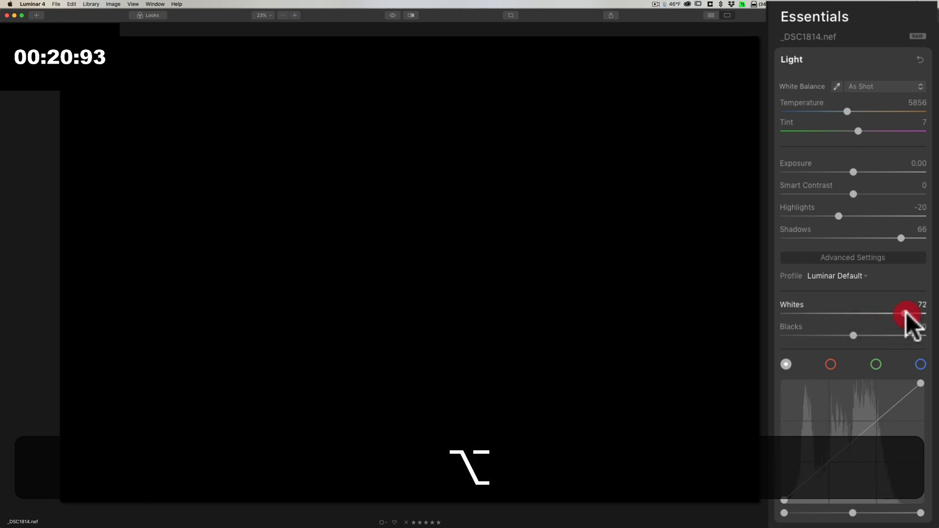
pyautogui.moveTo(906, 314); pyautogui.dragTo(920, 314)
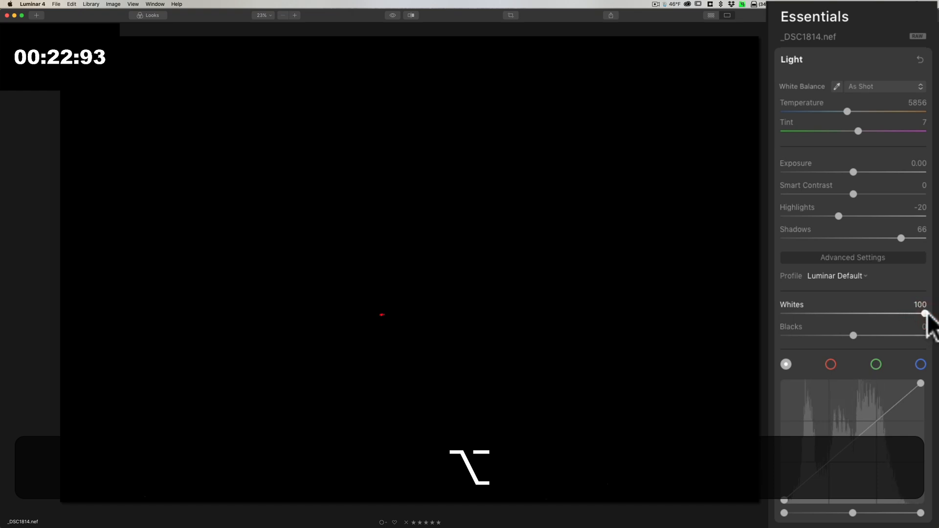
pyautogui.moveTo(925, 313); pyautogui.dragTo(908, 313)
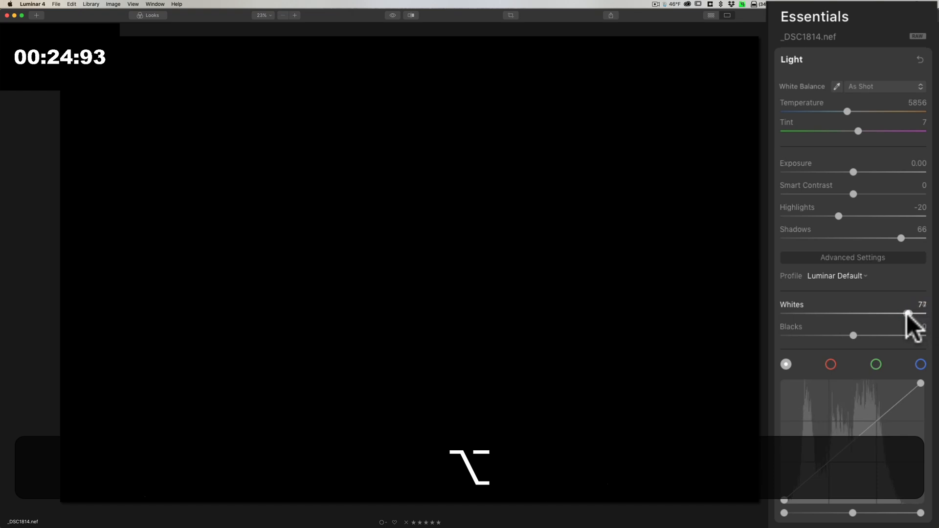
pyautogui.moveTo(908, 314); pyautogui.dragTo(853, 335)
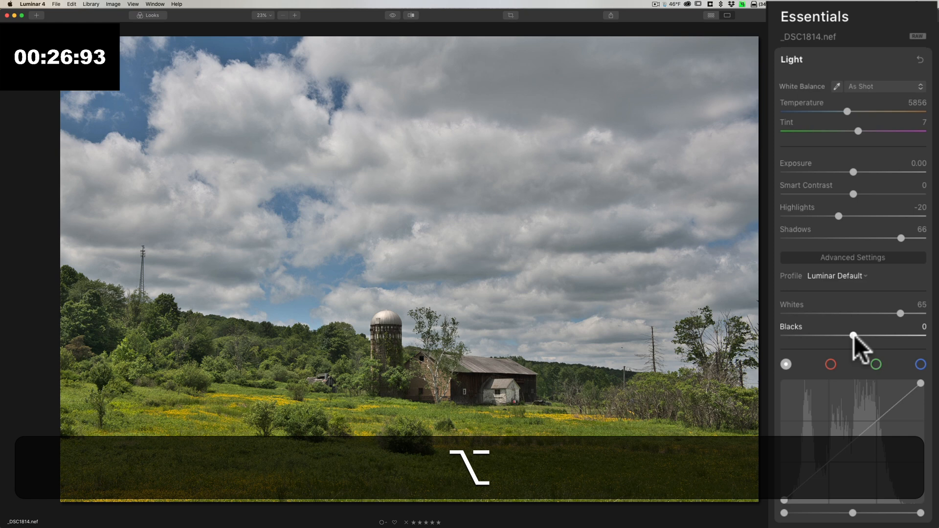
# Step: Lower the Blacks to -37 while previewing clipping
pyautogui.moveTo(853, 335); pyautogui.dragTo(836, 335)
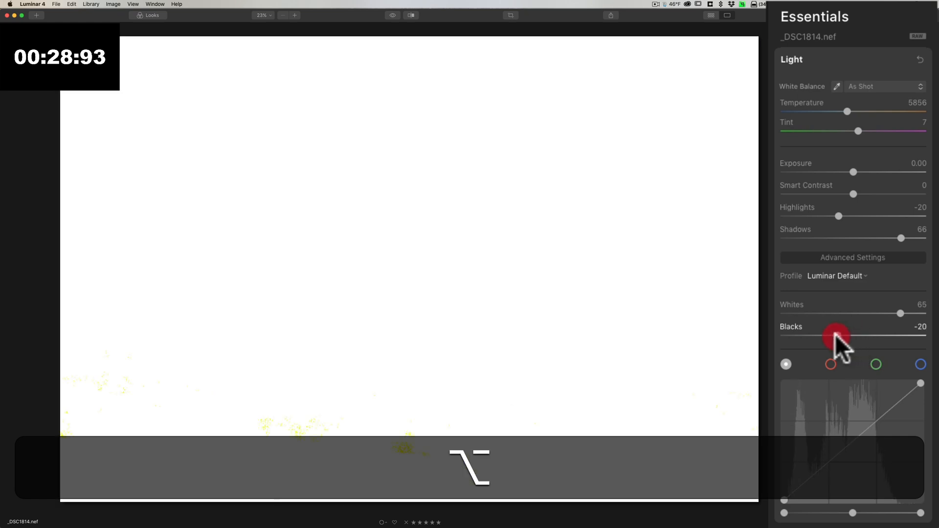
pyautogui.moveTo(839, 336); pyautogui.dragTo(826, 336)
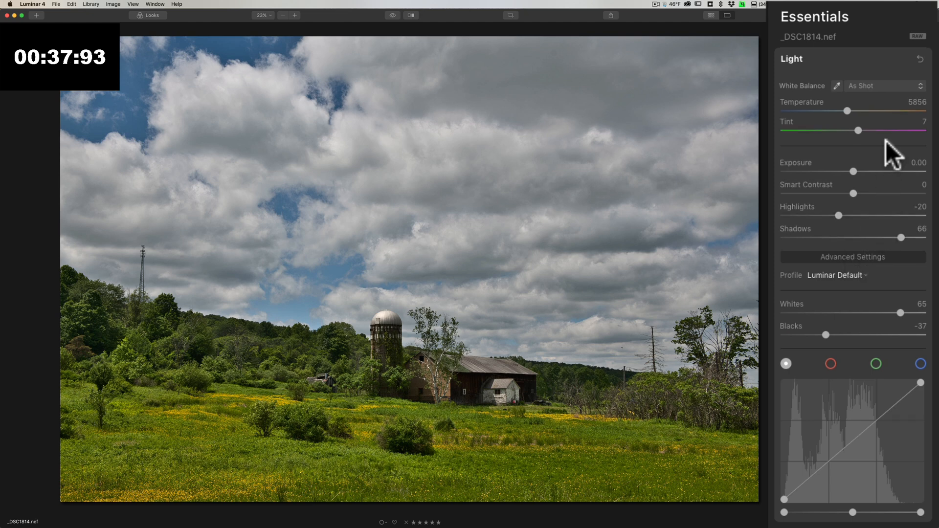
pyautogui.moveTo(857, 194); pyautogui.dragTo(859, 194)
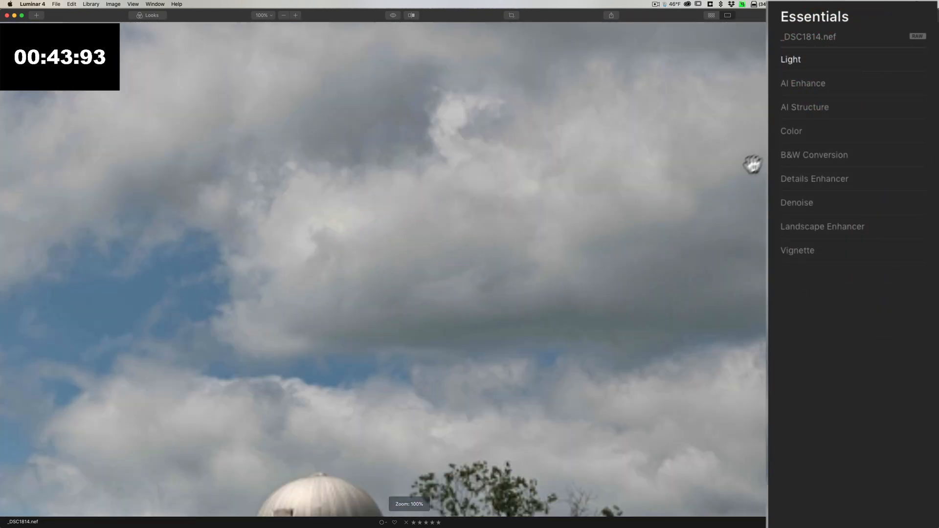
# Step: Apply Denoise with Luminosity noise reduction at 20 and Color noise reduction at 10
pyautogui.click(798, 203)
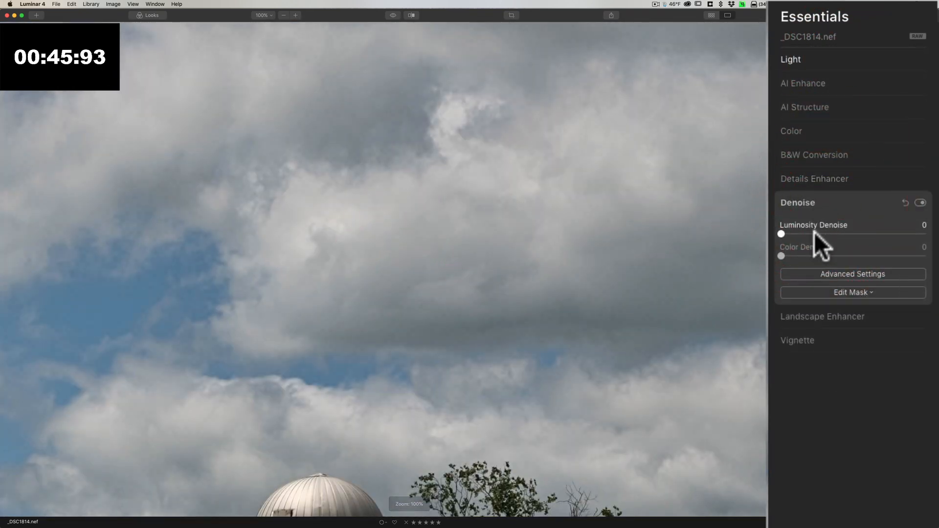
pyautogui.click(782, 234)
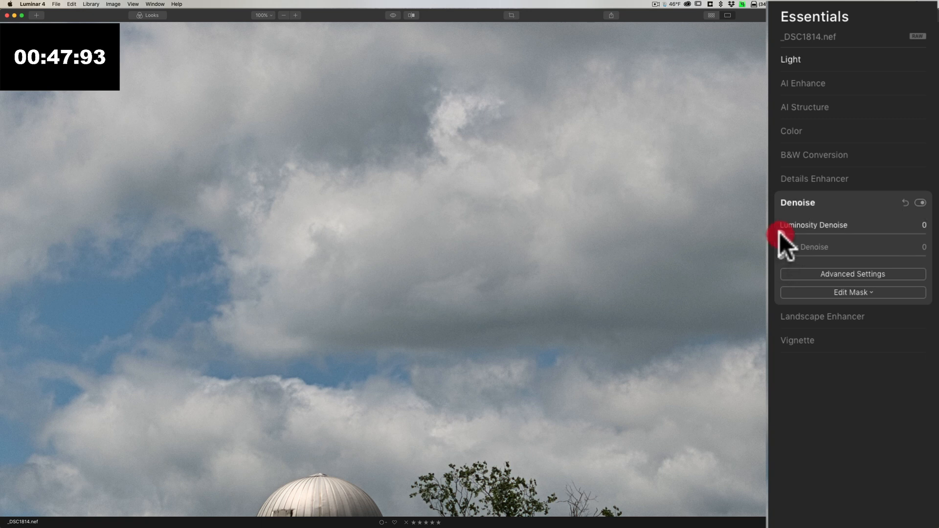
pyautogui.moveTo(781, 234); pyautogui.dragTo(805, 234)
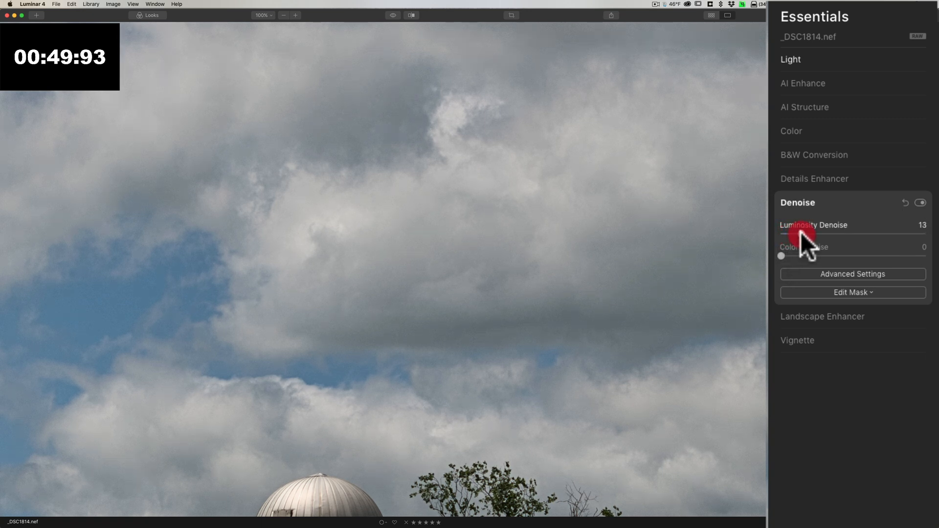
pyautogui.moveTo(791, 236); pyautogui.dragTo(800, 236)
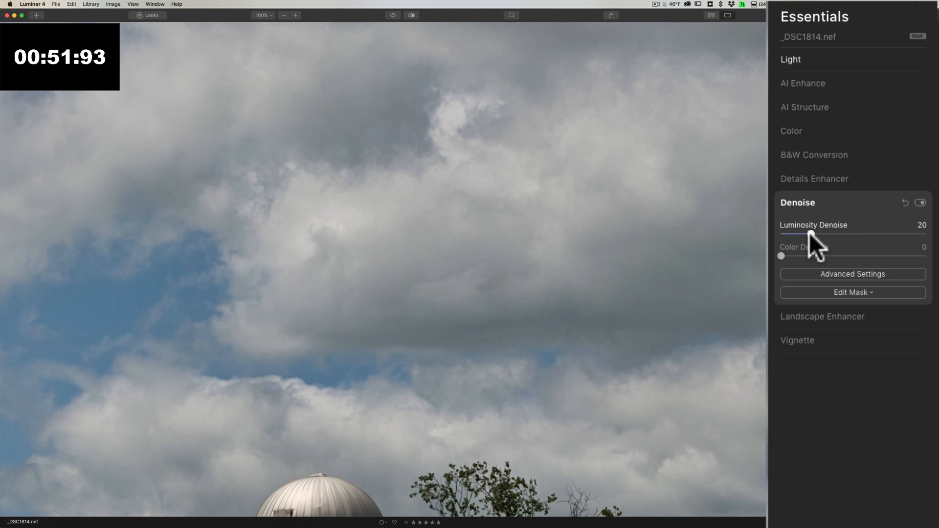
pyautogui.moveTo(781, 256); pyautogui.dragTo(791, 256)
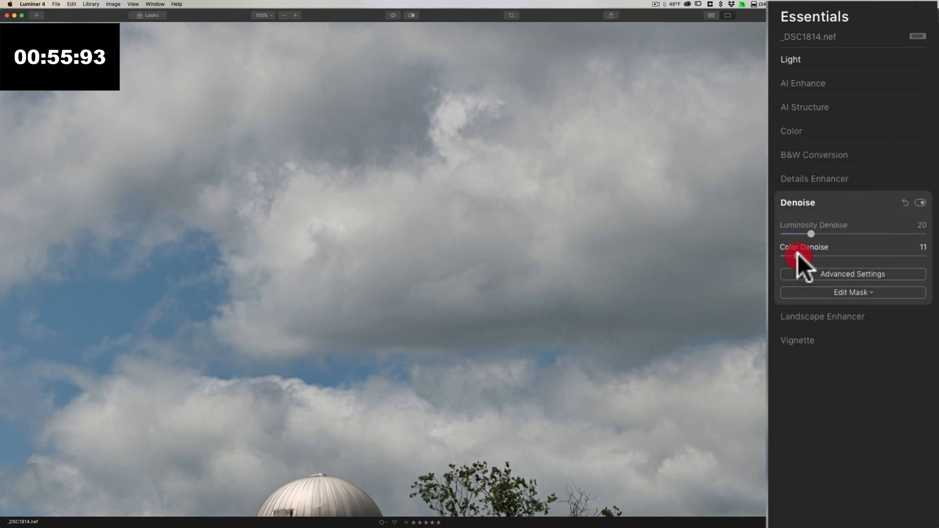
pyautogui.moveTo(800, 255); pyautogui.dragTo(795, 255)
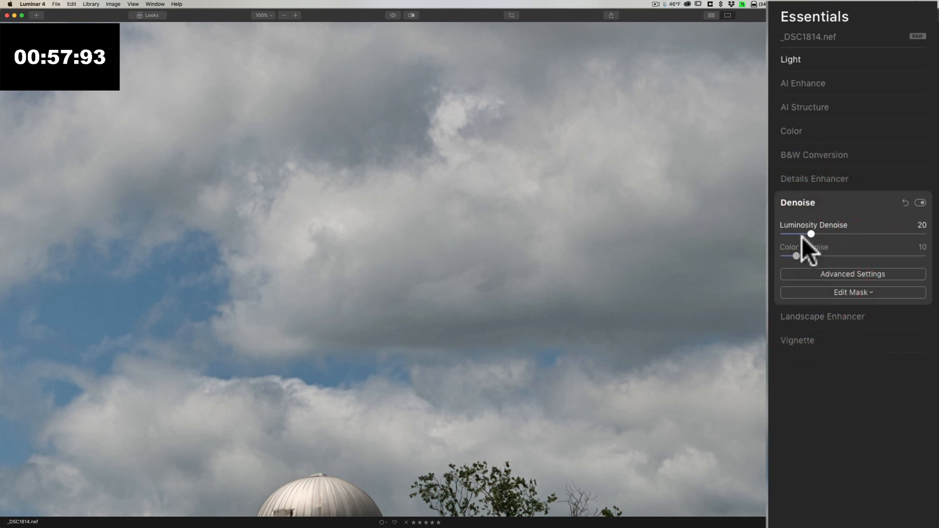
pyautogui.moveTo(810, 233); pyautogui.dragTo(816, 233)
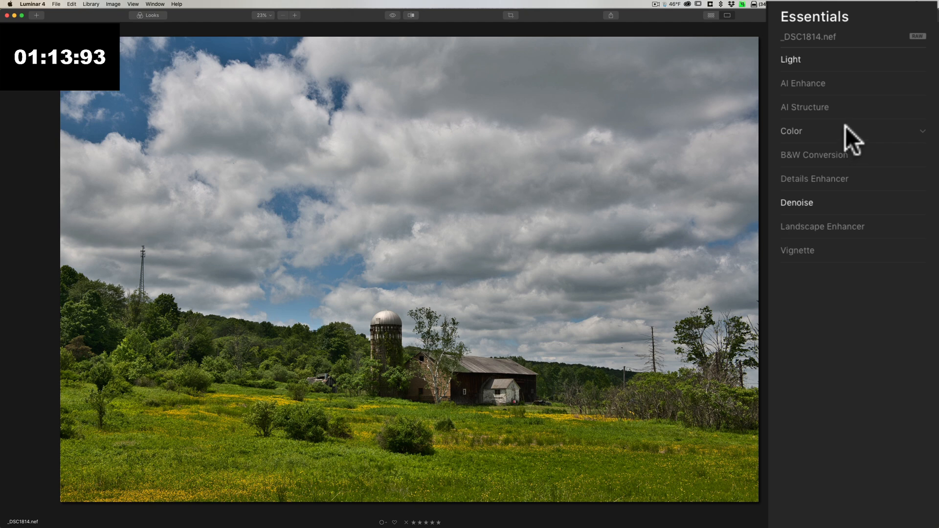
pyautogui.click(792, 130)
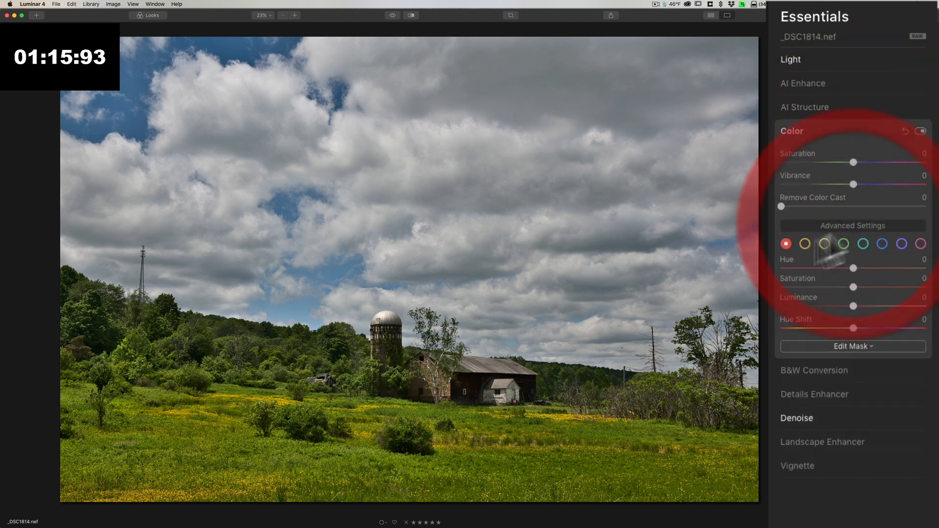
pyautogui.click(791, 130)
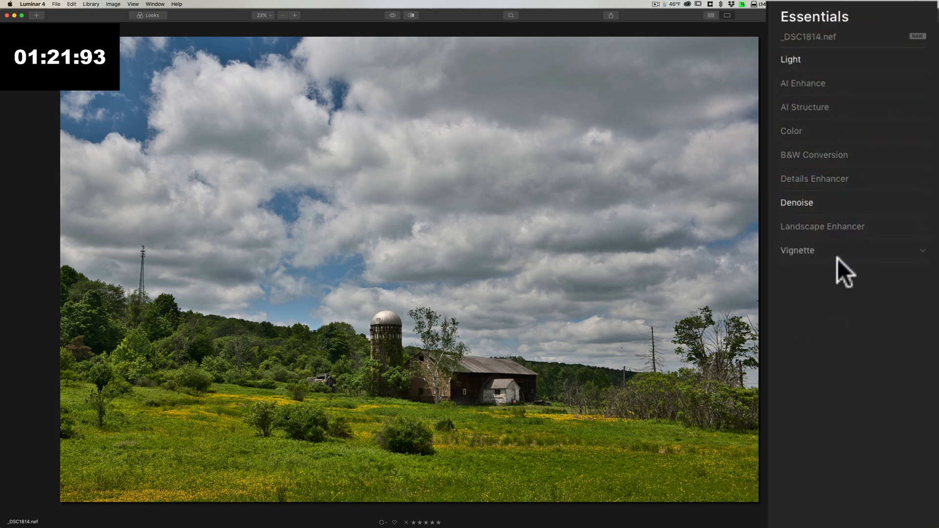
# Step: Set a -25 Vignette amount to darken the edges and restore the full Edit workspace
pyautogui.click(797, 250)
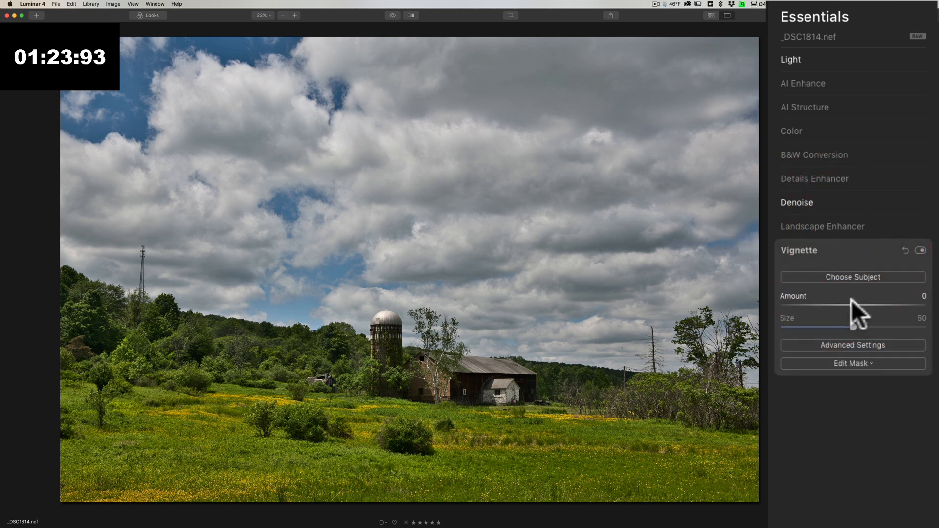
pyautogui.moveTo(878, 306); pyautogui.dragTo(834, 306)
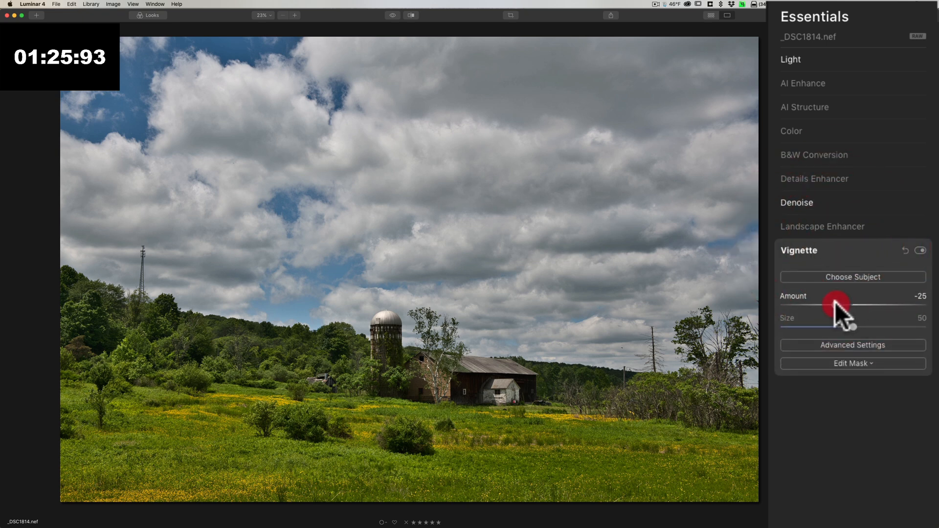
pyautogui.moveTo(836, 305); pyautogui.dragTo(825, 305)
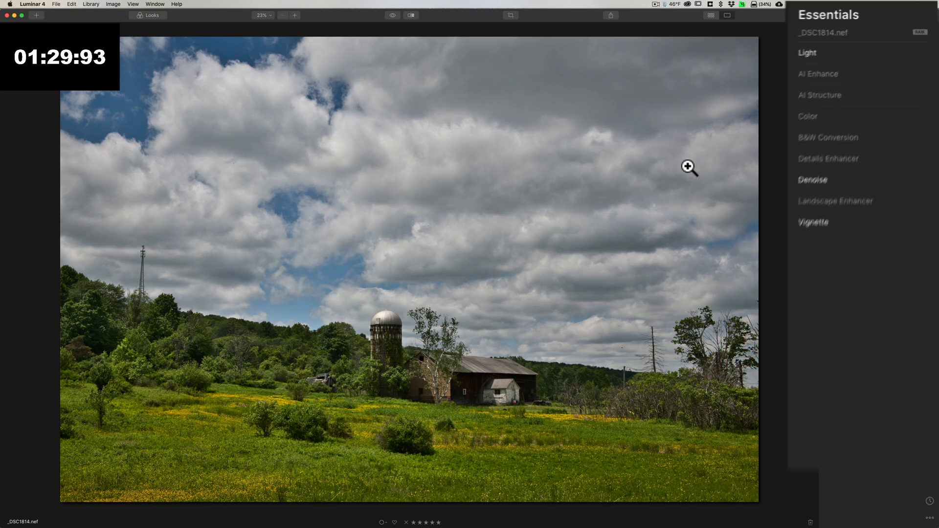
pyautogui.click(881, 15)
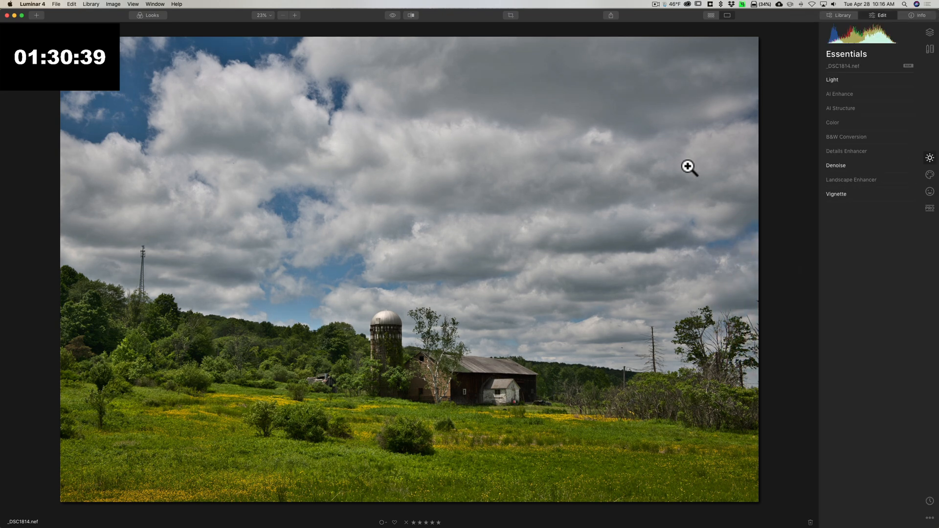